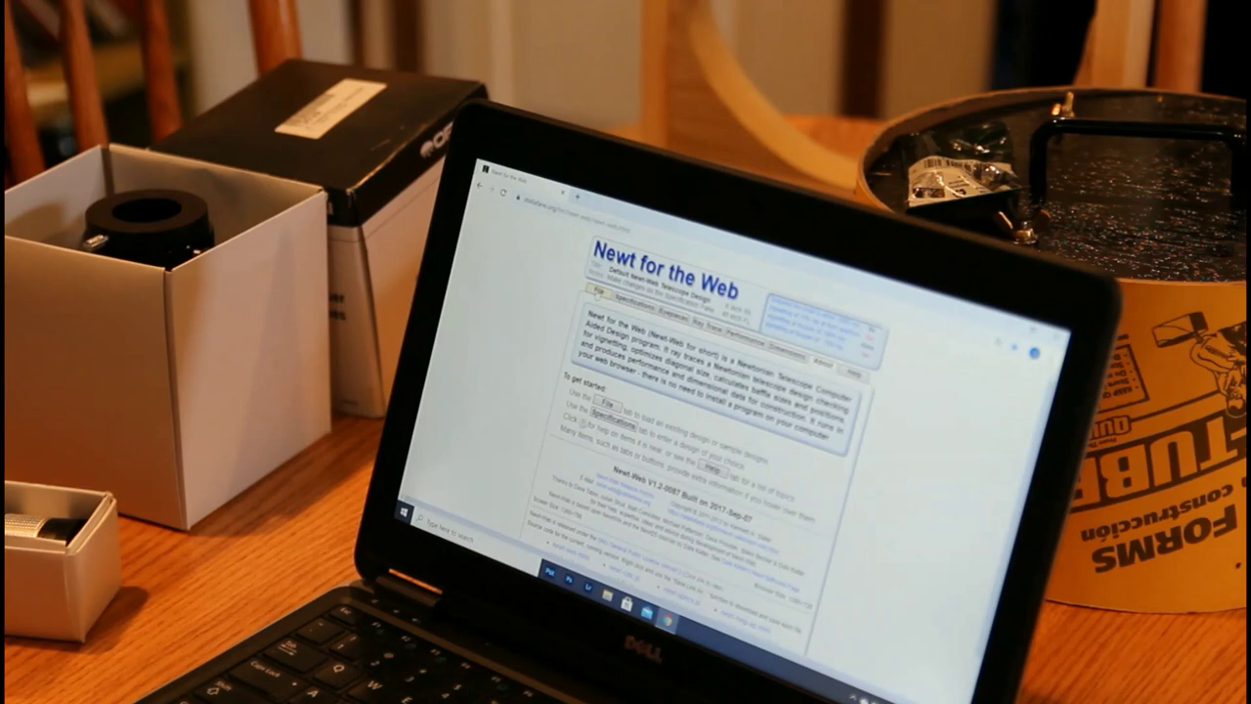
- Switch from the ray-trace diagram to the dimensions tables for the telescope and its baffles
left_click(598, 323)
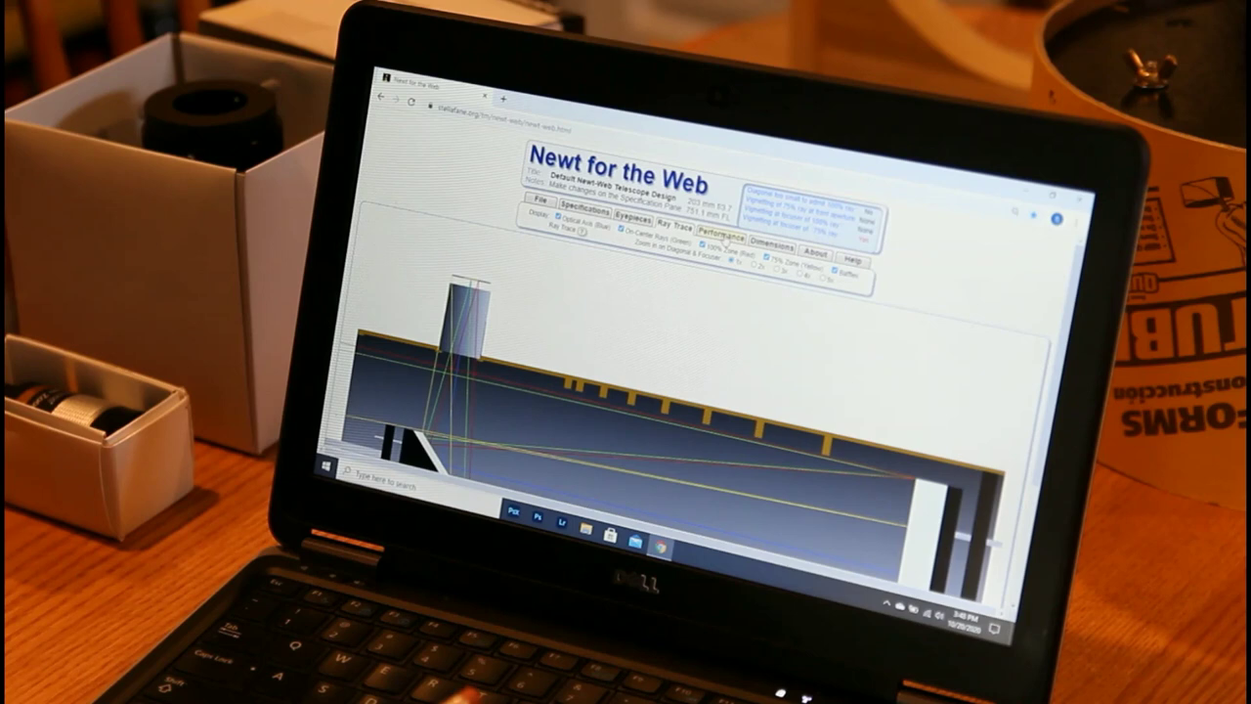
left_click(723, 233)
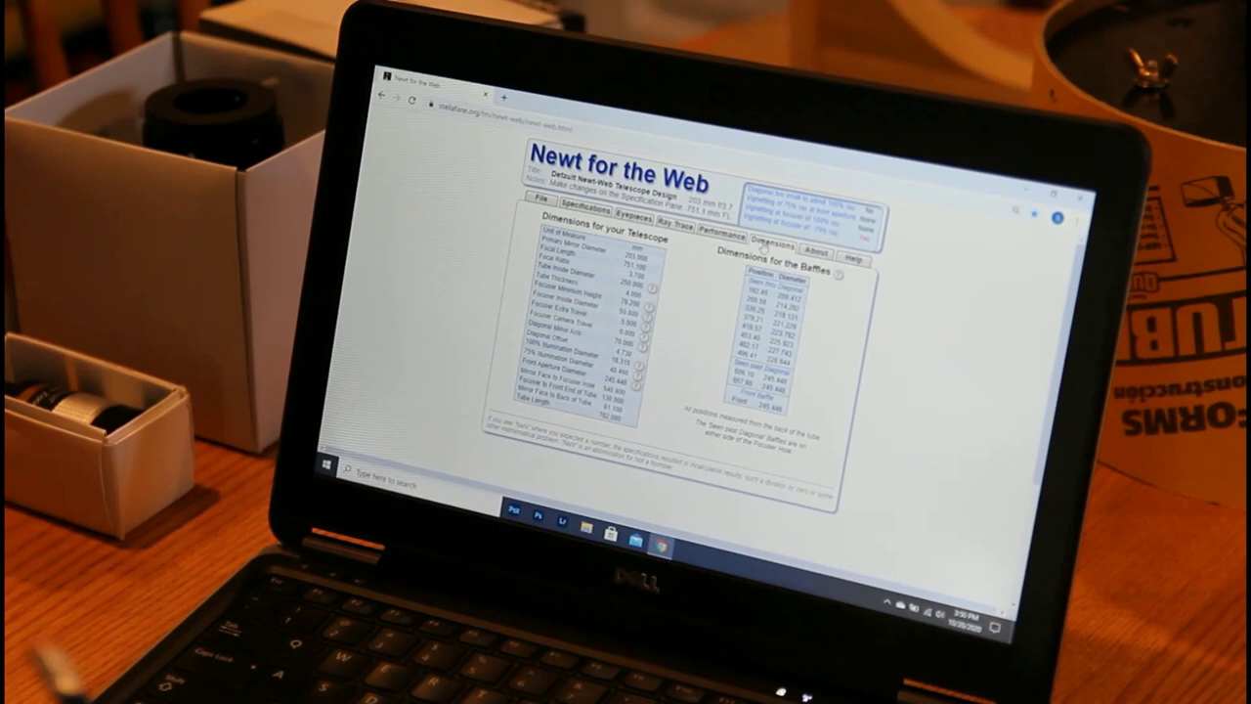
left_click(680, 230)
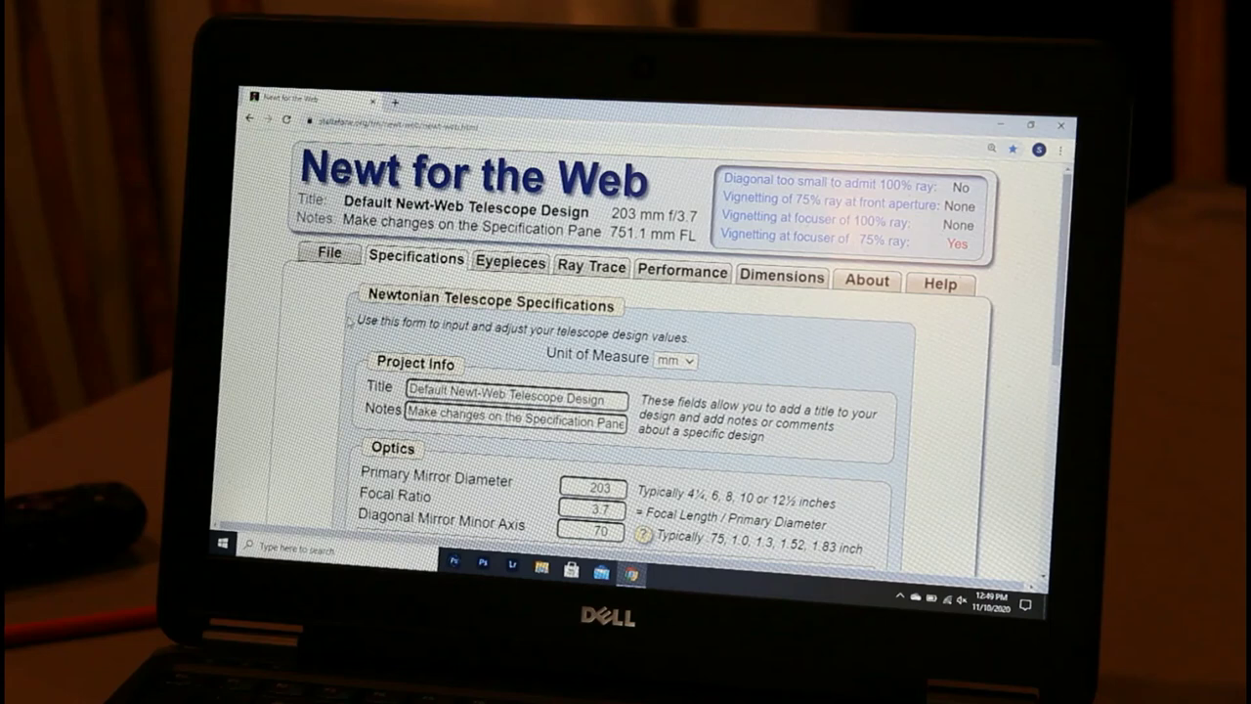
scroll("down", 3)
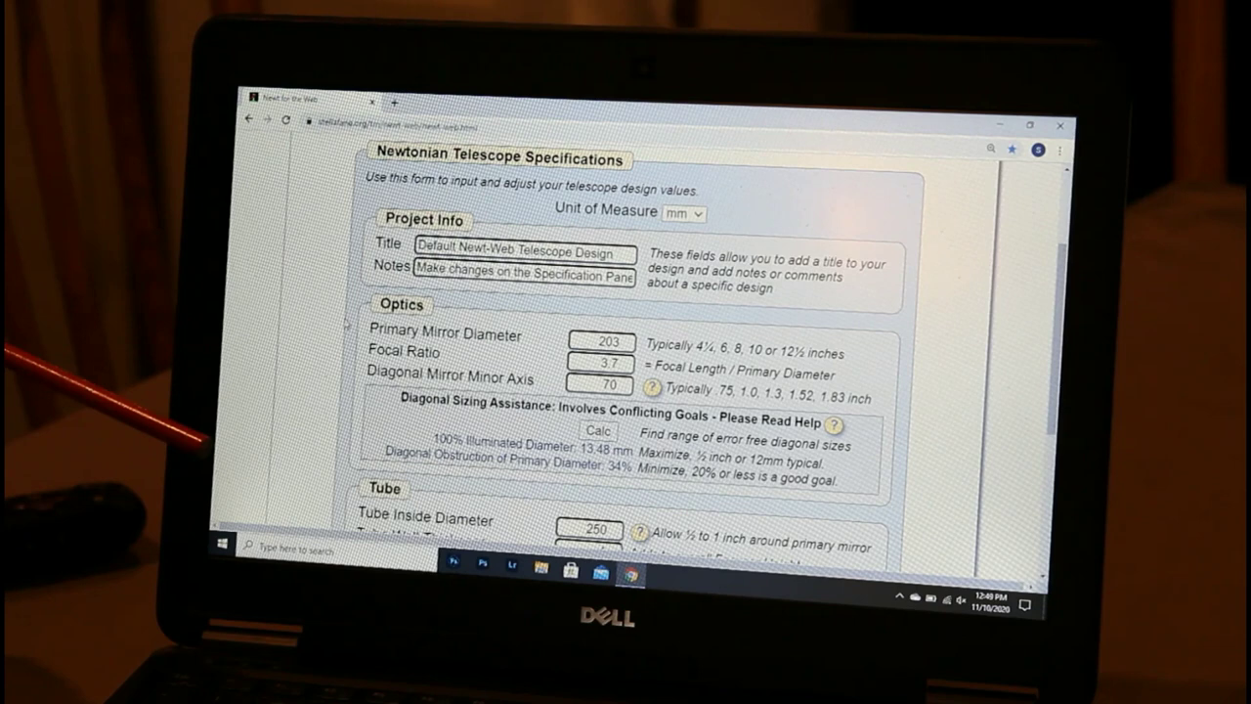
scroll("down", 3)
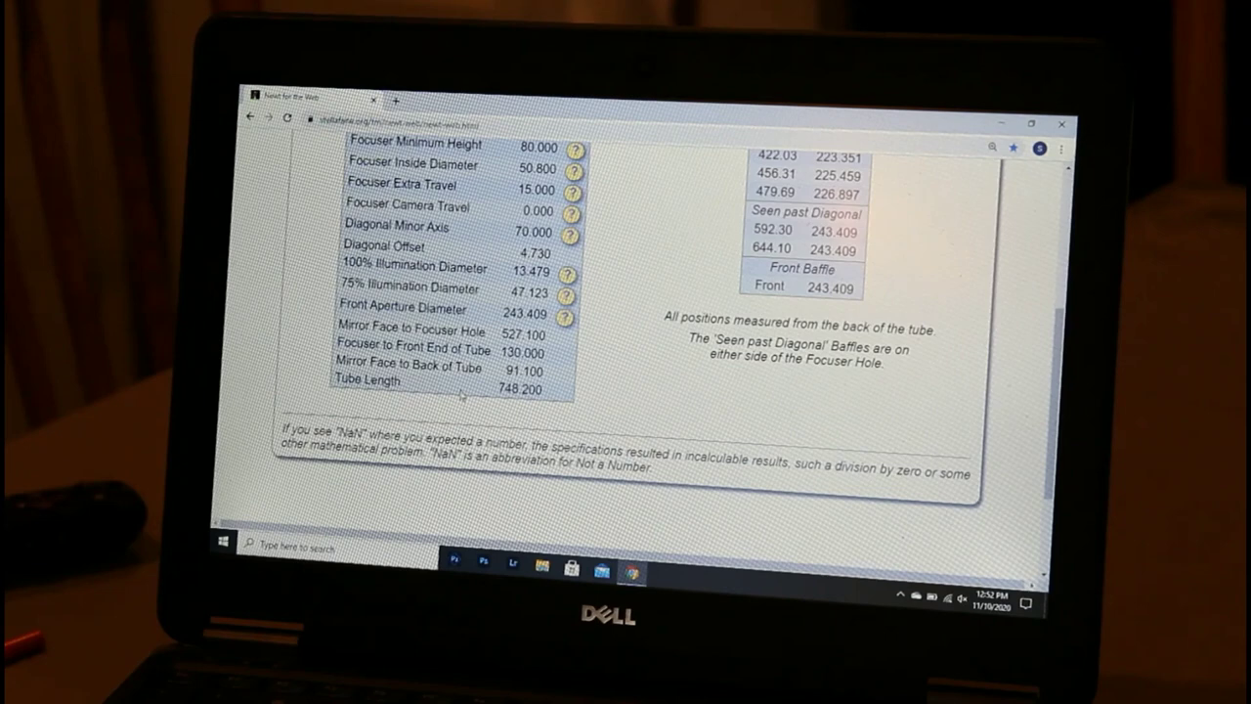
scroll("up", 3)
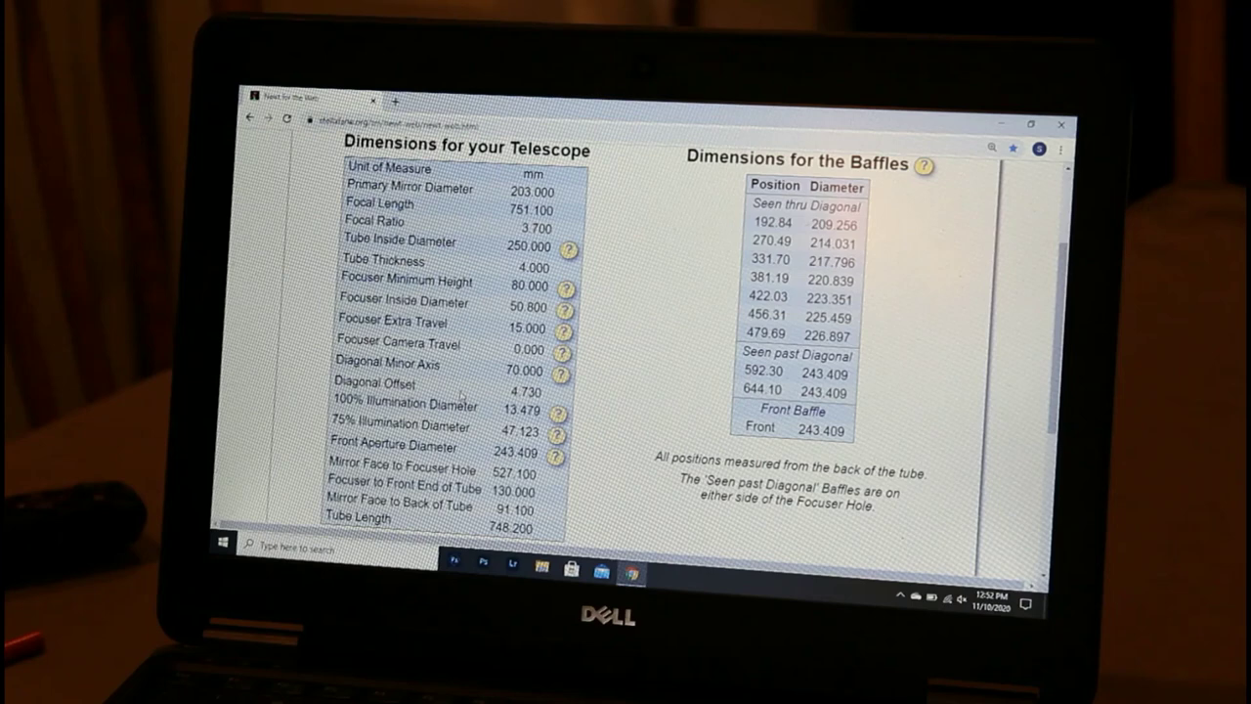
scroll("down", 3)
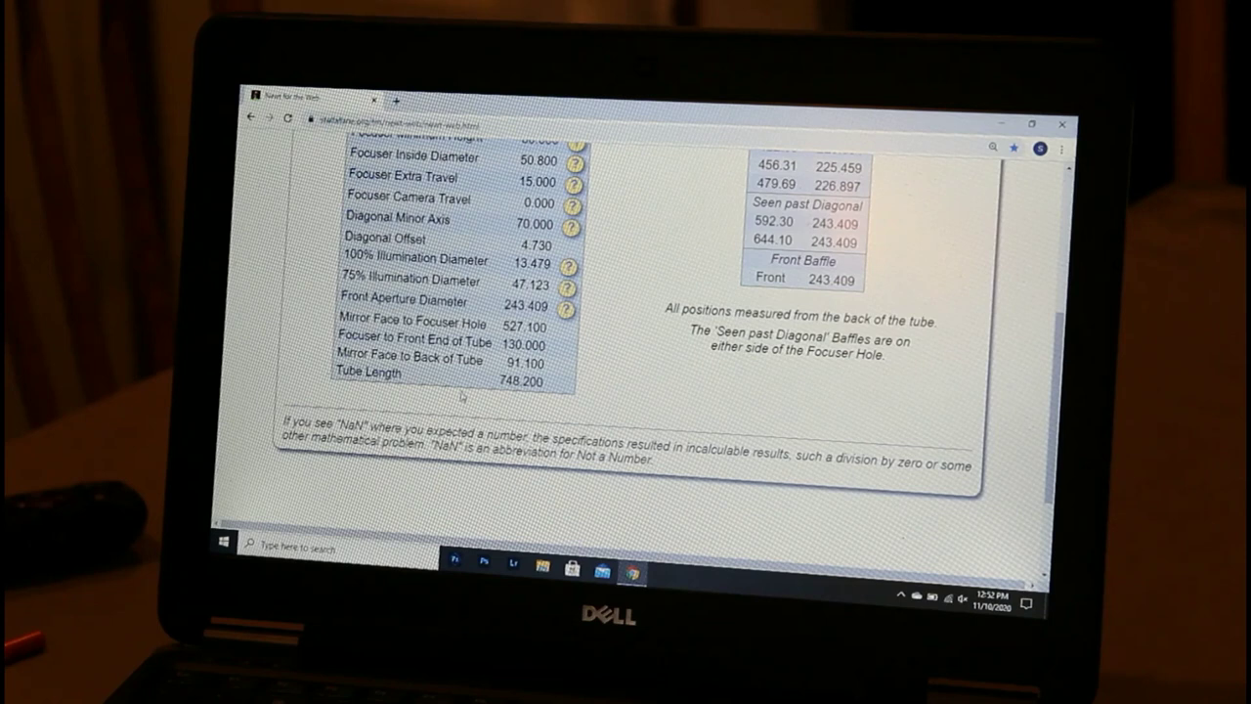